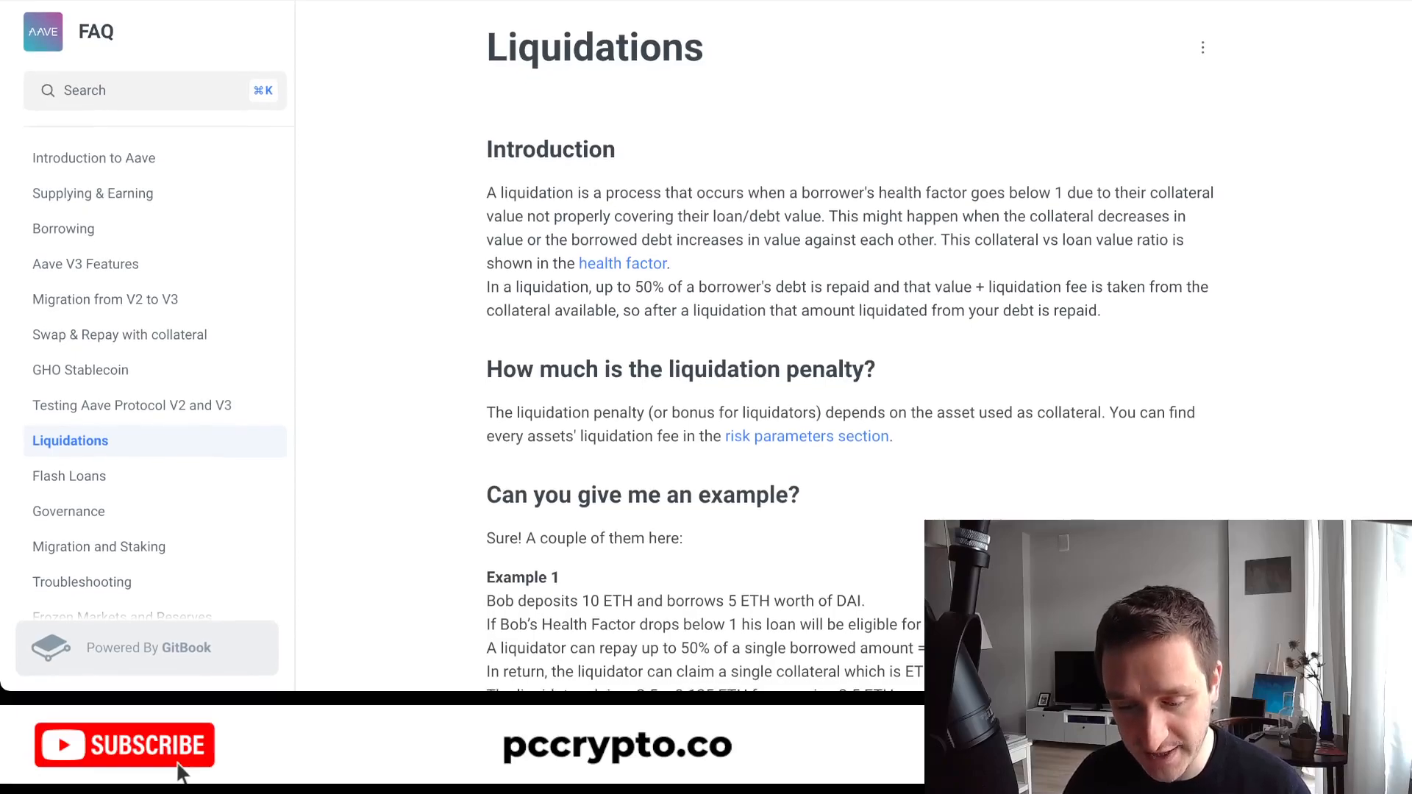
Navigate from the Aave FAQ to the v3 developer Liquidations page and return to its top.
{"action": "scroll", "scroll_direction": "down", "scroll_amount": 3}
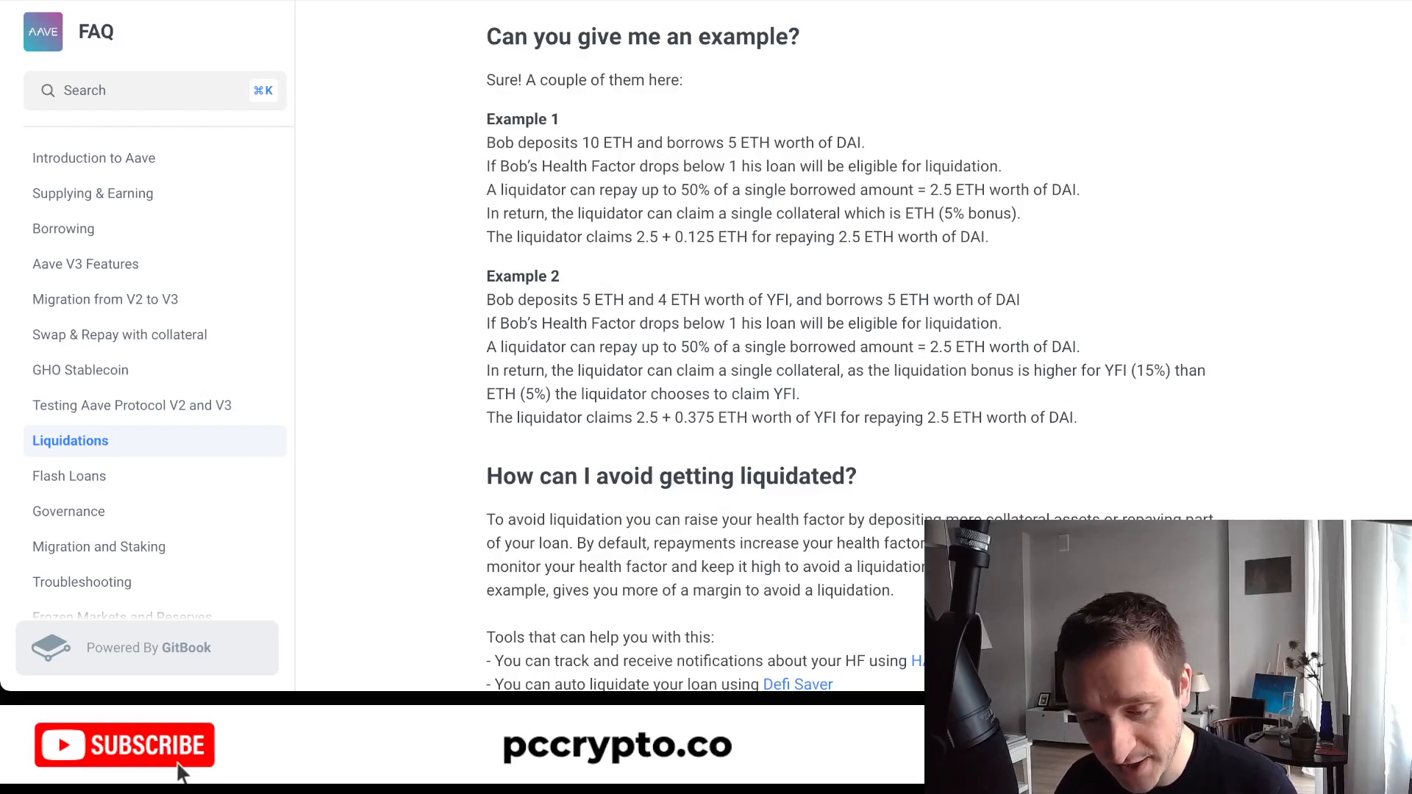
{"action": "scroll", "scroll_direction": "up", "scroll_amount": 3}
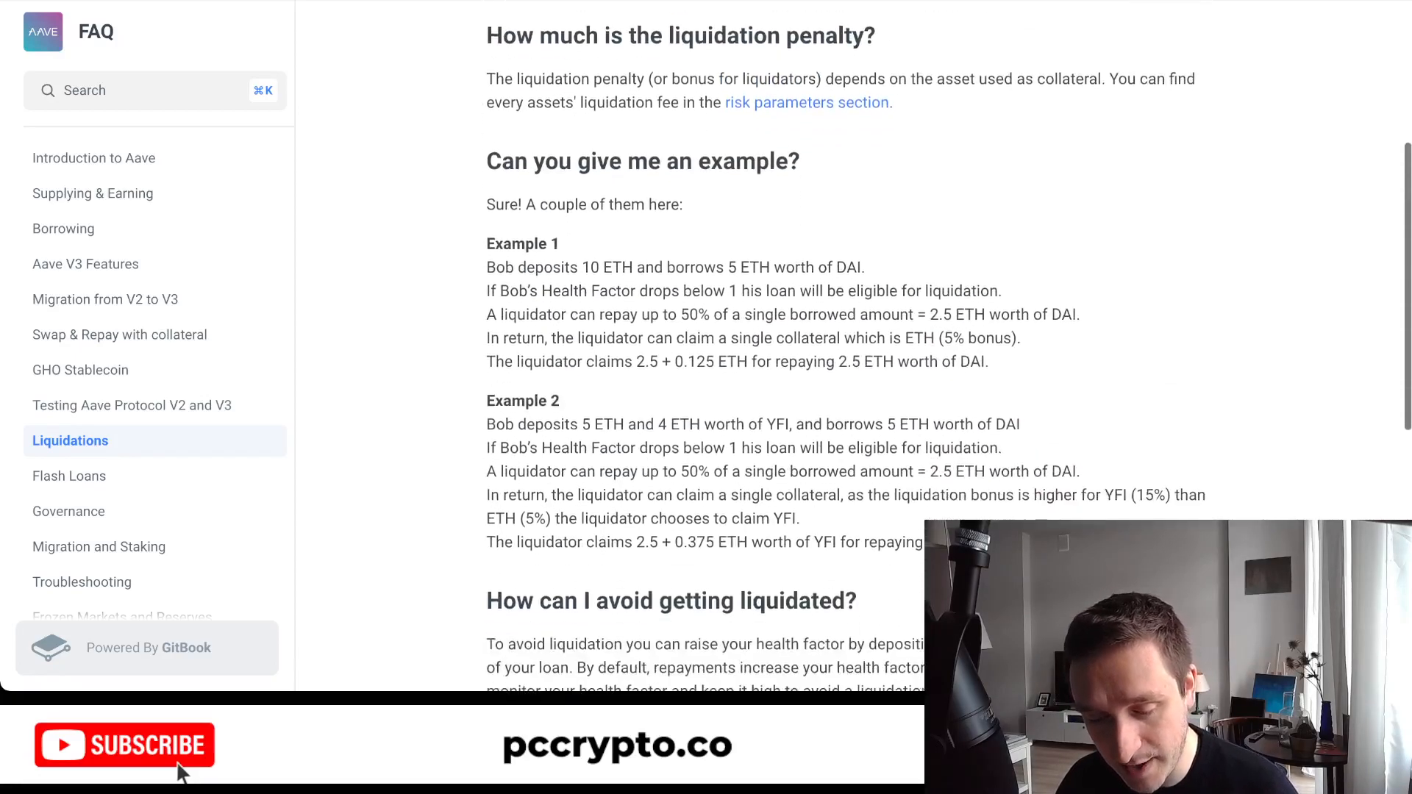
{"action": "scroll", "scroll_direction": "down", "scroll_amount": 3}
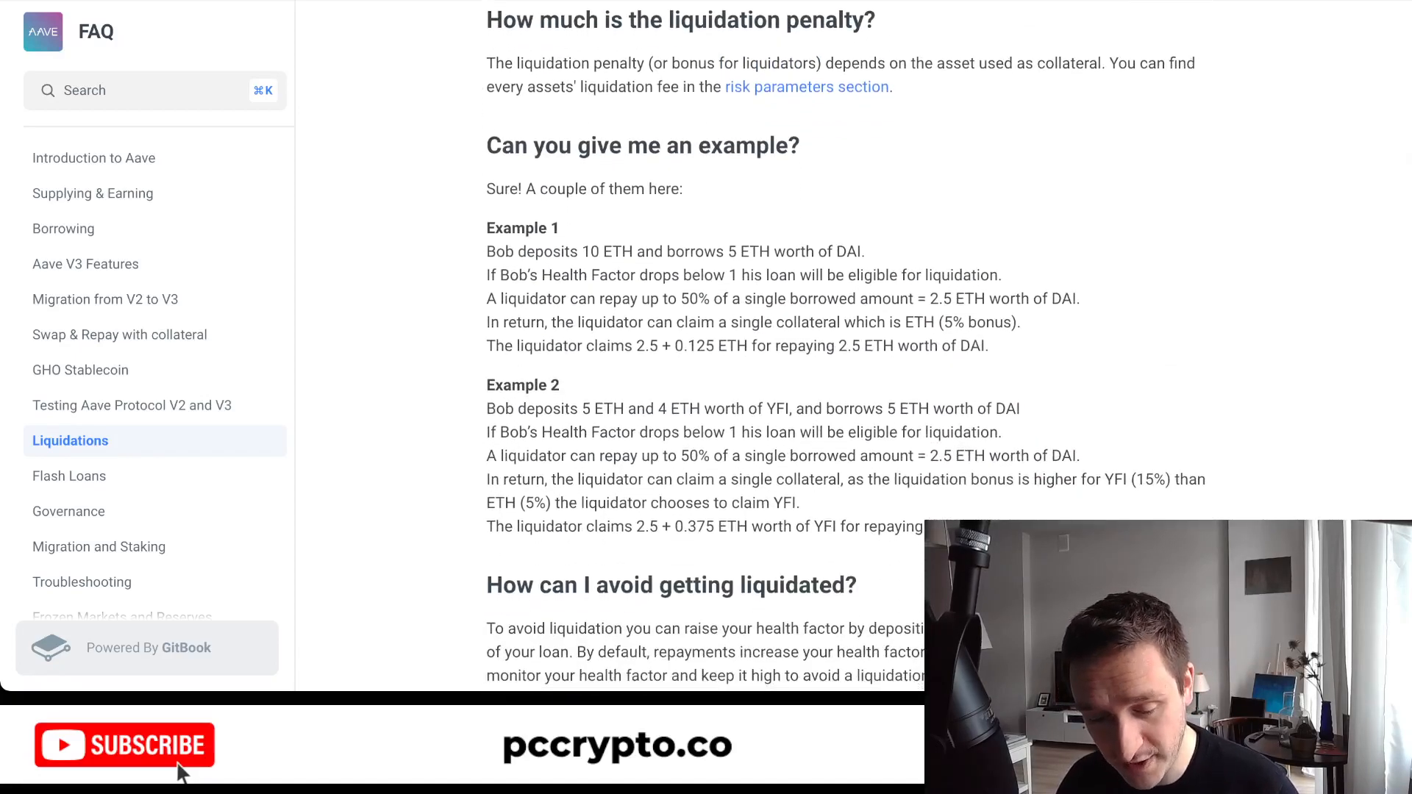
{"action": "scroll", "scroll_direction": "down", "scroll_amount": 3}
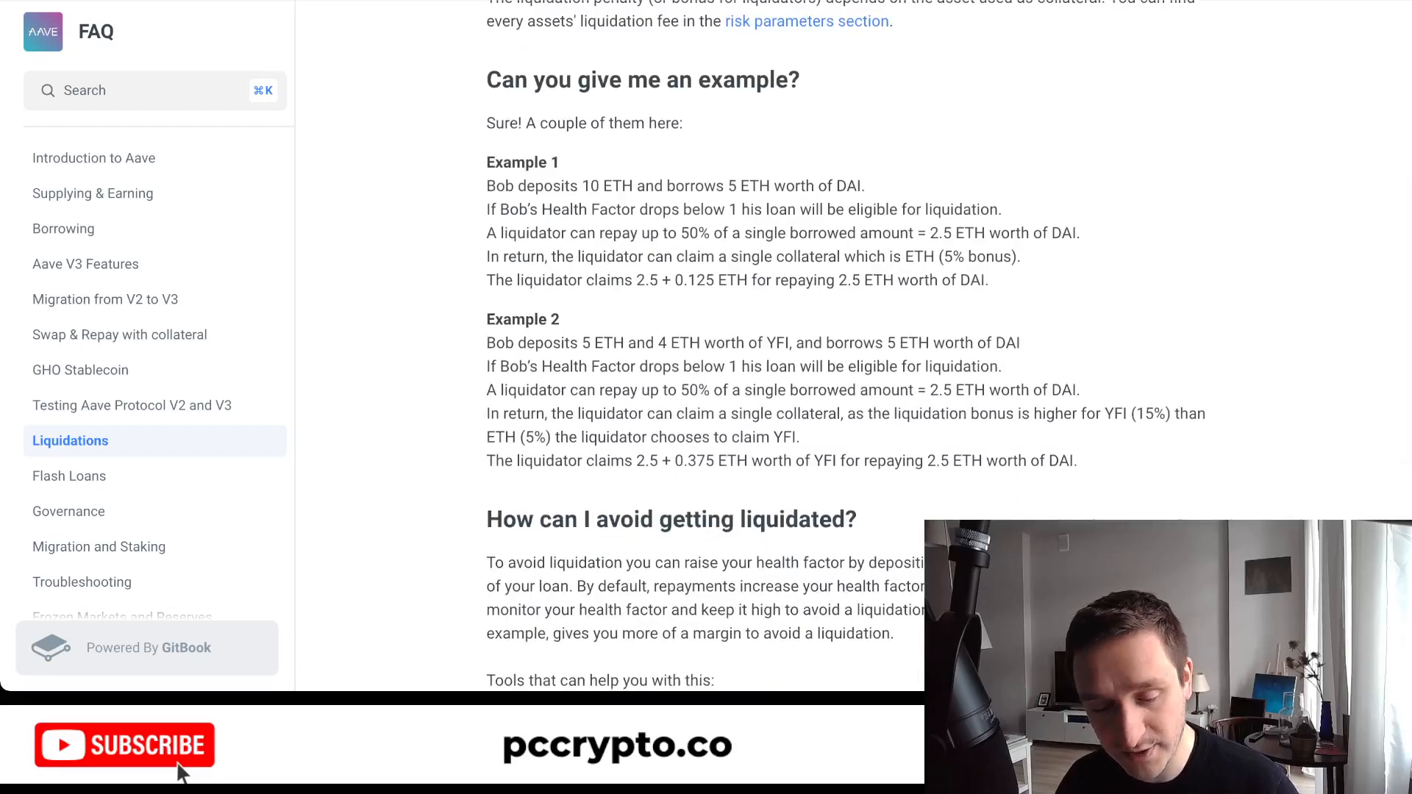
{"action": "double_click", "coordinate": [533, 232]}
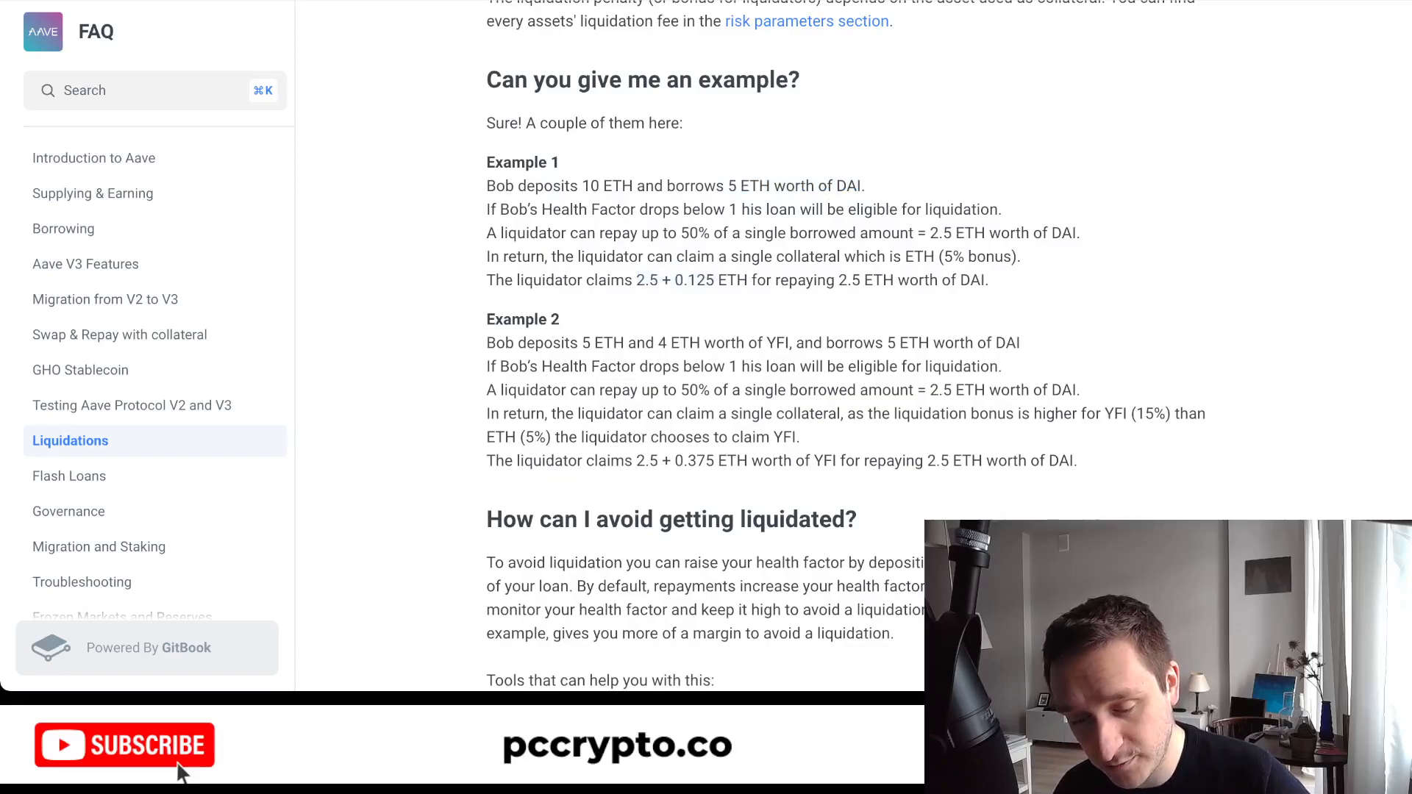
{"action": "double_click", "coordinate": [847, 279]}
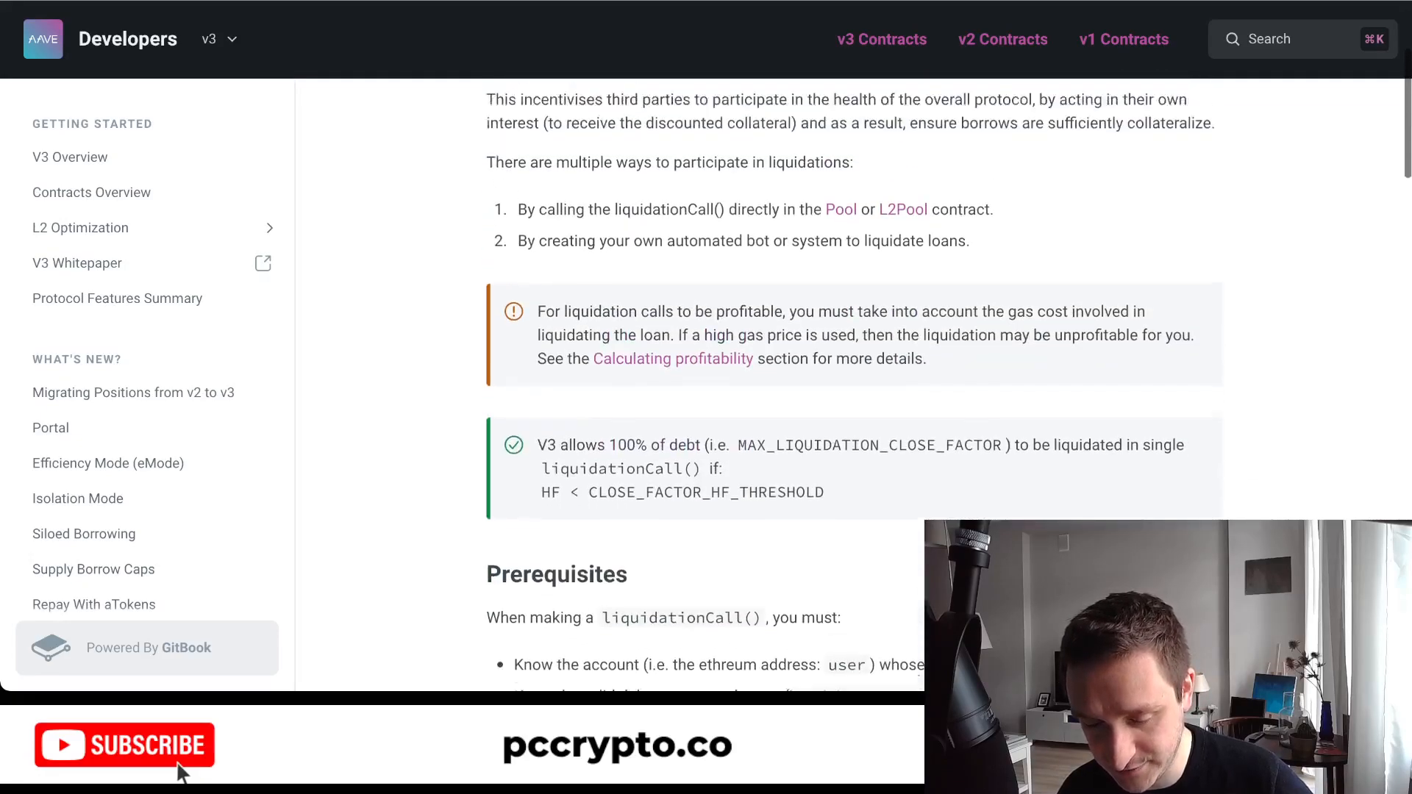
{"action": "scroll", "scroll_direction": "up", "scroll_amount": 3}
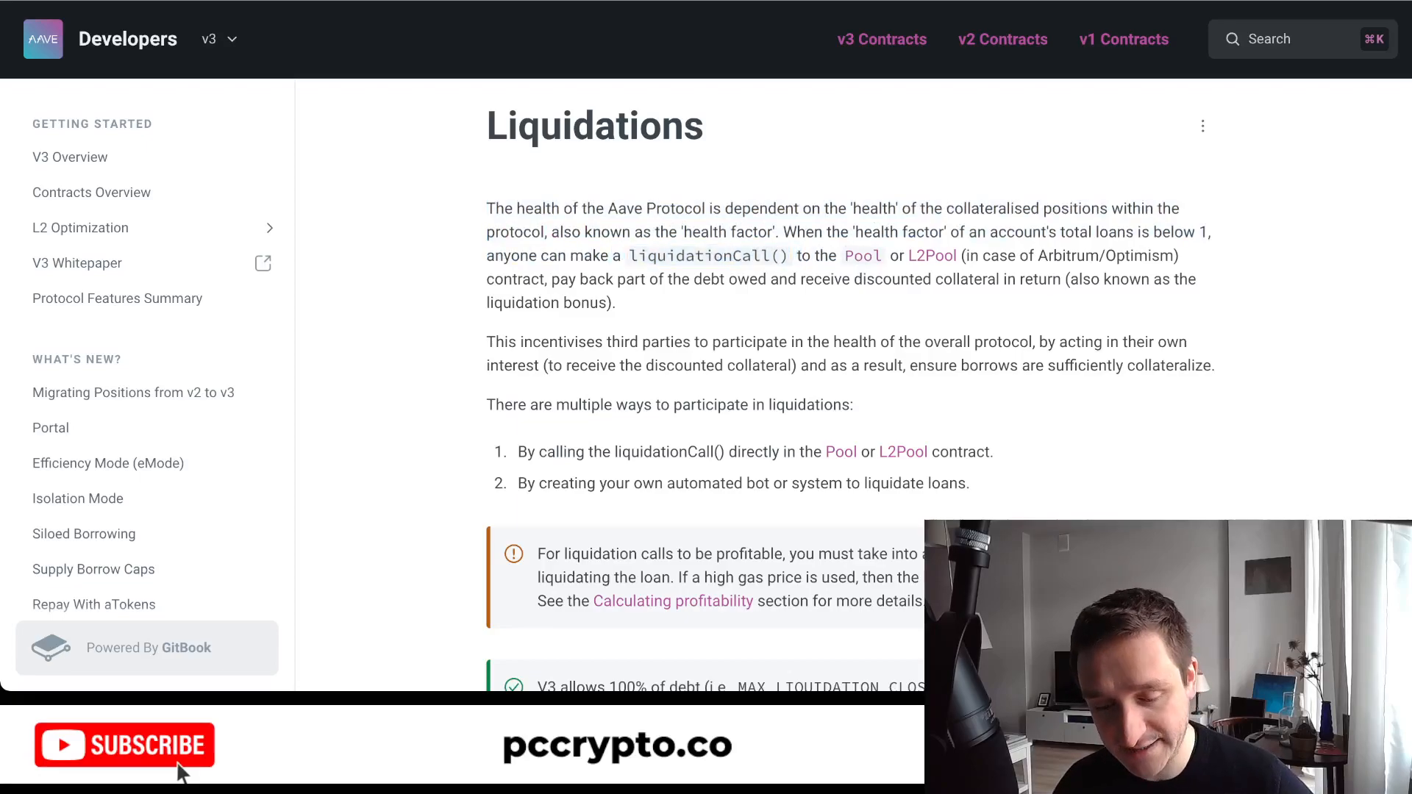
{"action": "scroll", "scroll_direction": "down", "scroll_amount": 3}
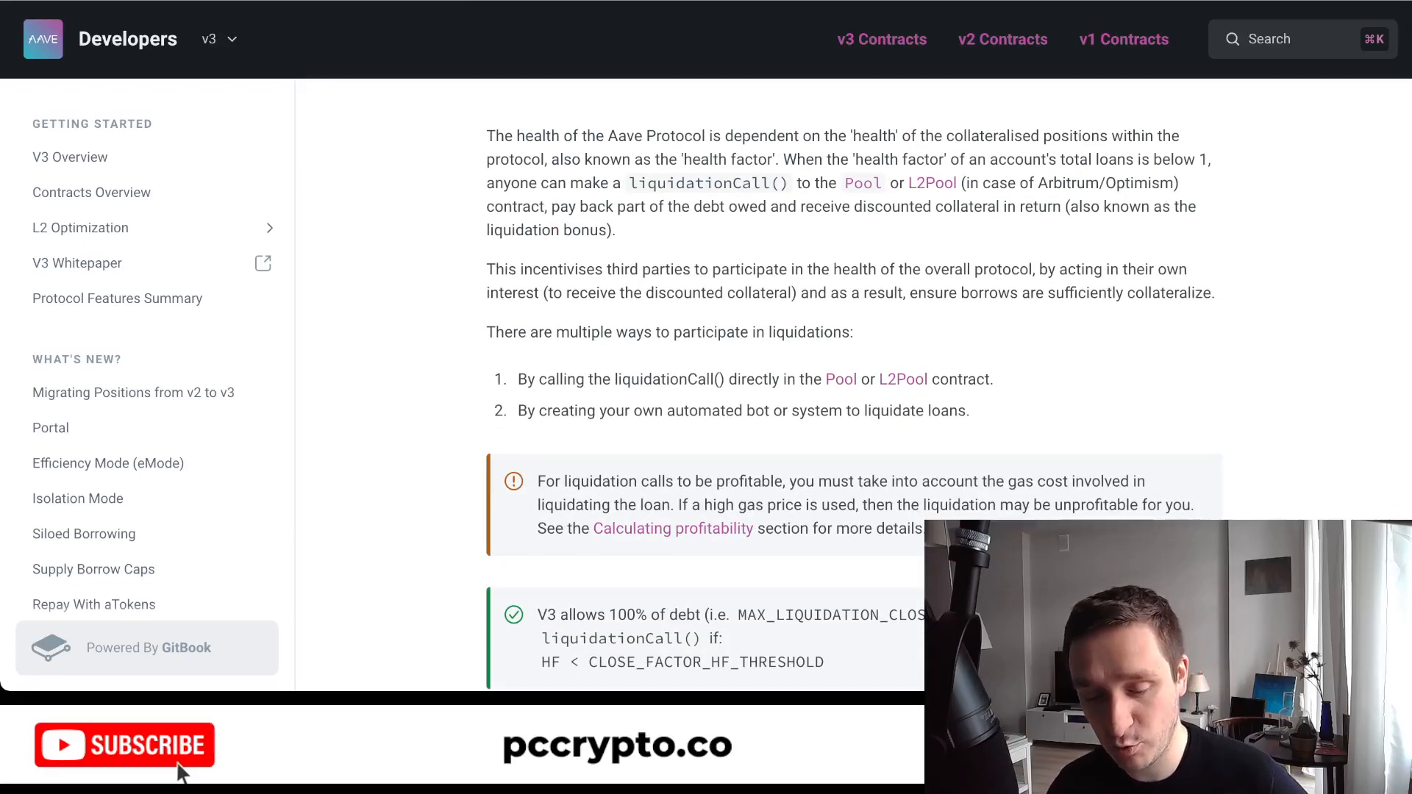
{"action": "scroll", "scroll_direction": "down", "scroll_amount": 3}
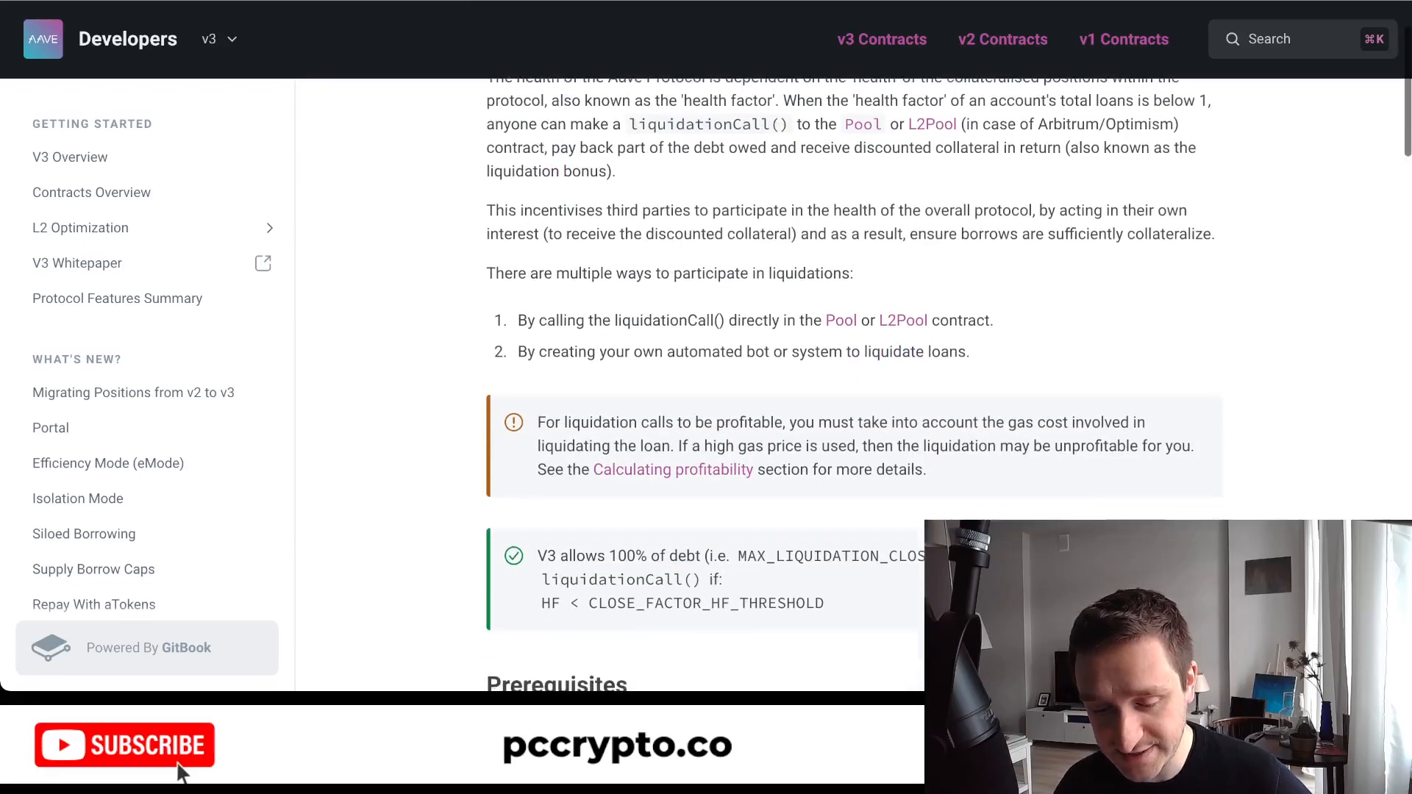
{"action": "scroll", "scroll_direction": "down", "scroll_amount": 3}
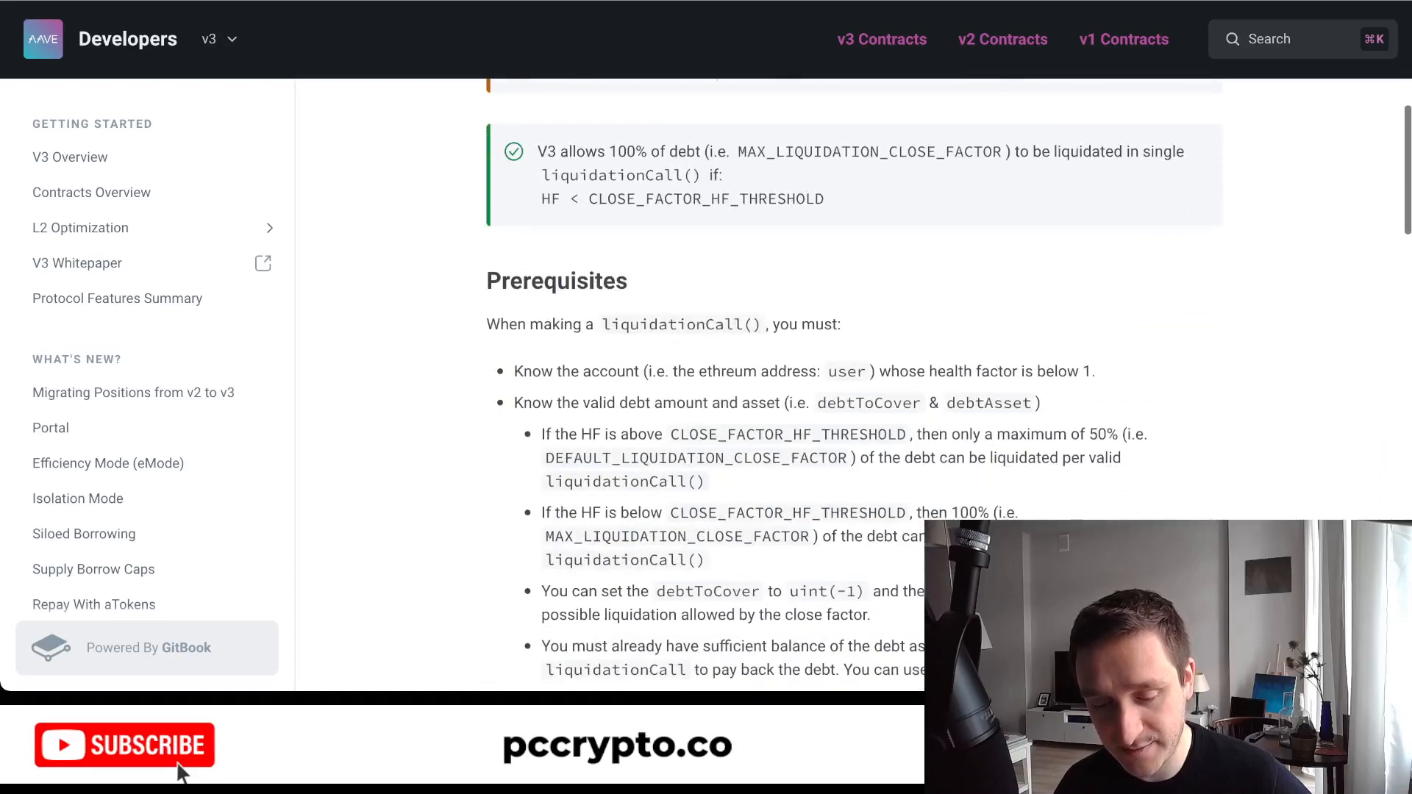
{"action": "scroll", "scroll_direction": "up", "scroll_amount": 3}
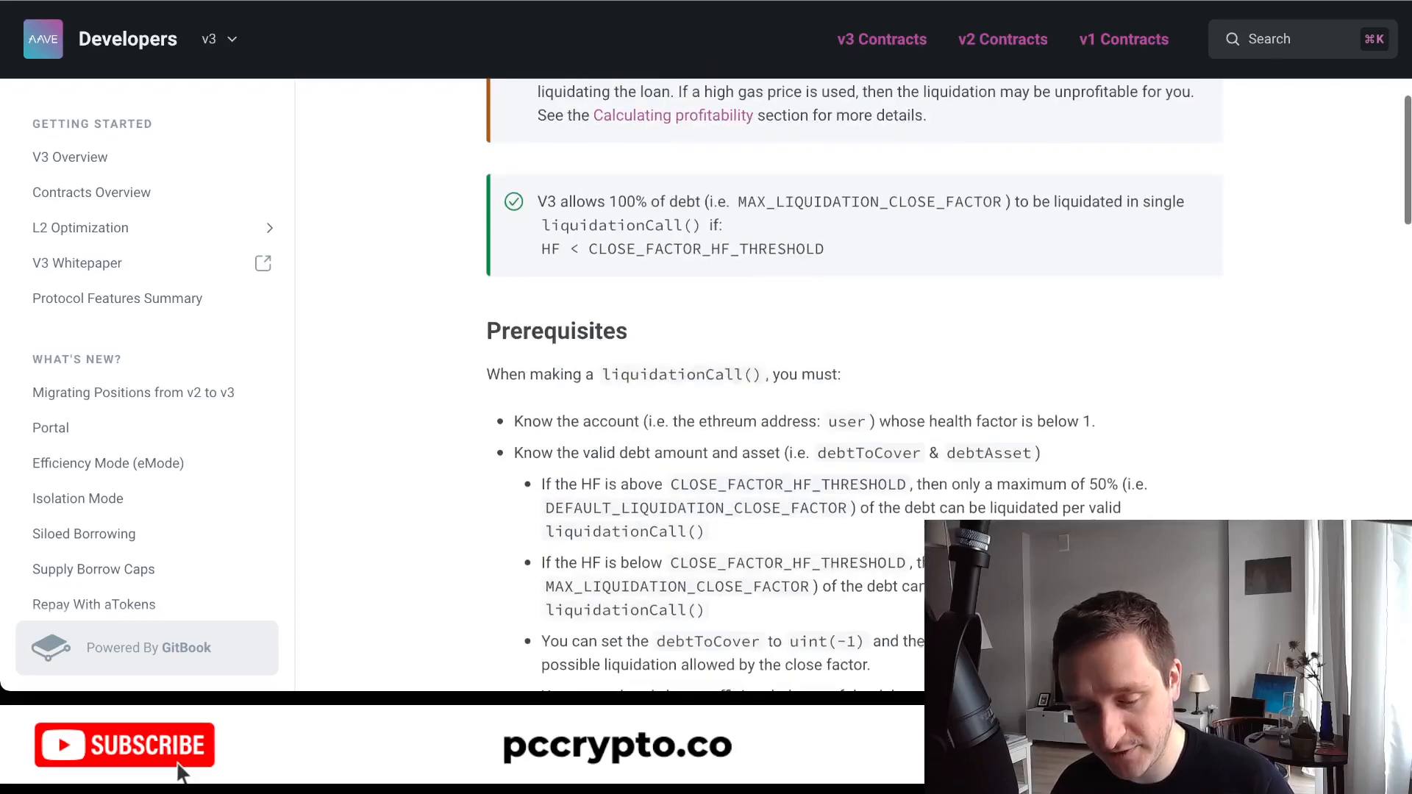
{"action": "scroll", "scroll_direction": "down", "scroll_amount": 3}
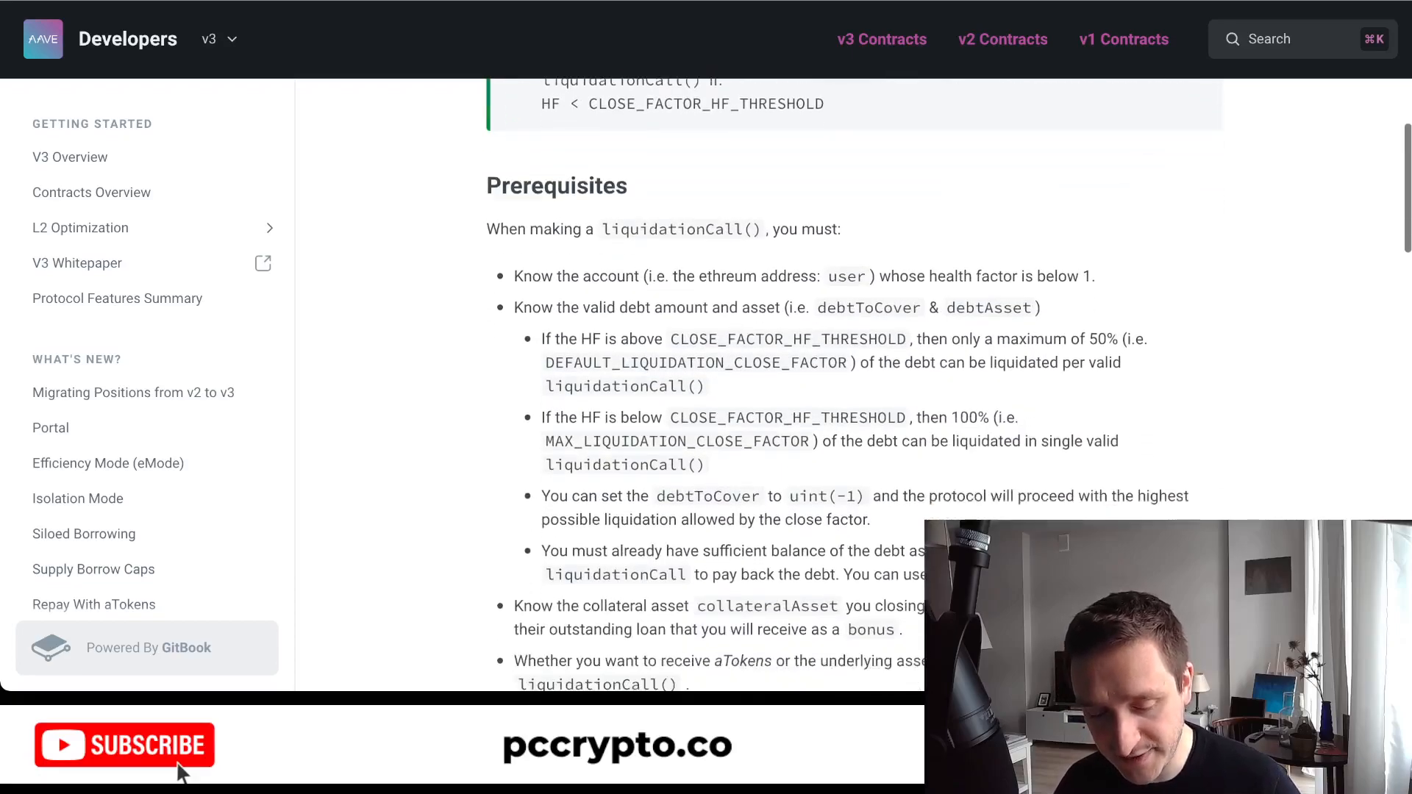
{"action": "scroll", "scroll_direction": "down", "scroll_amount": 3}
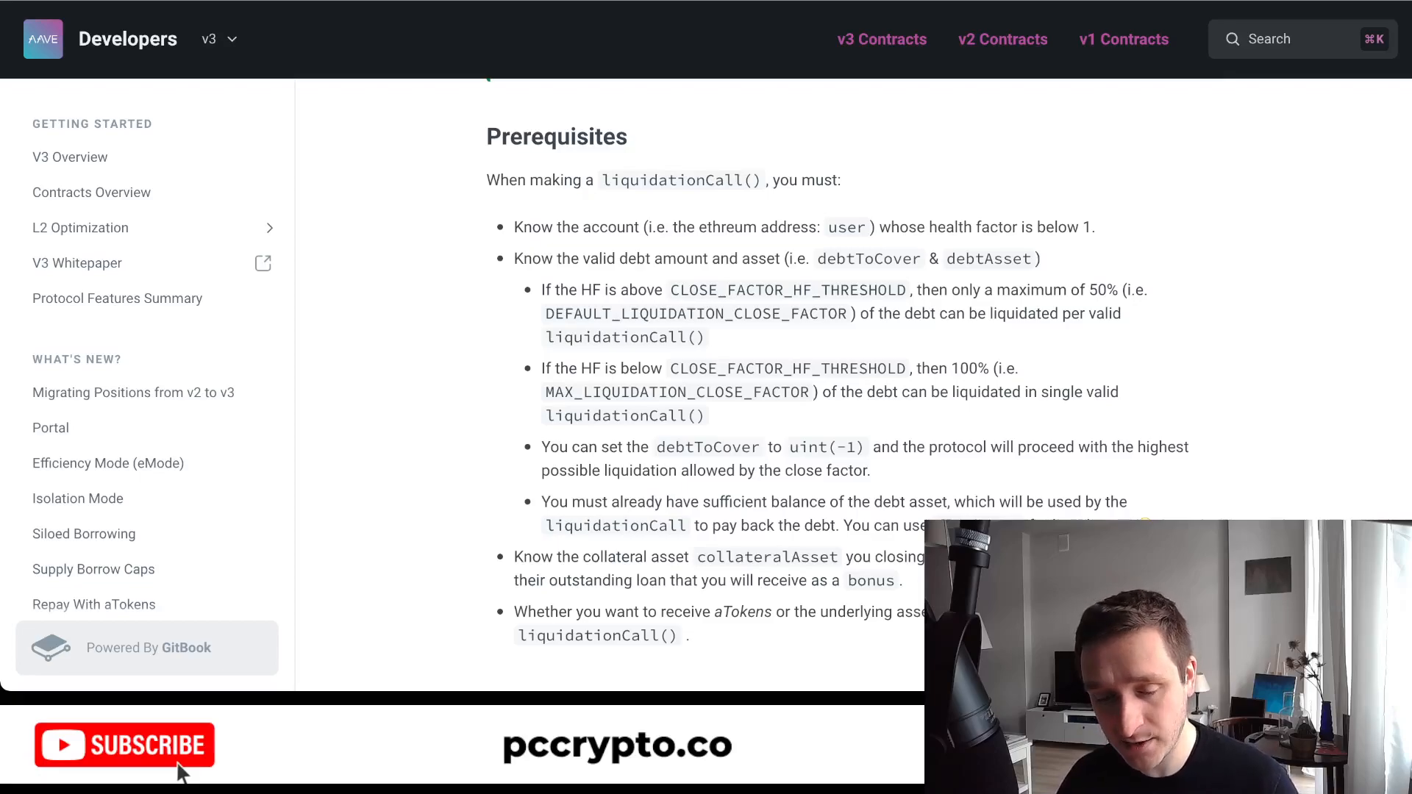
{"action": "scroll", "scroll_direction": "down", "scroll_amount": 3}
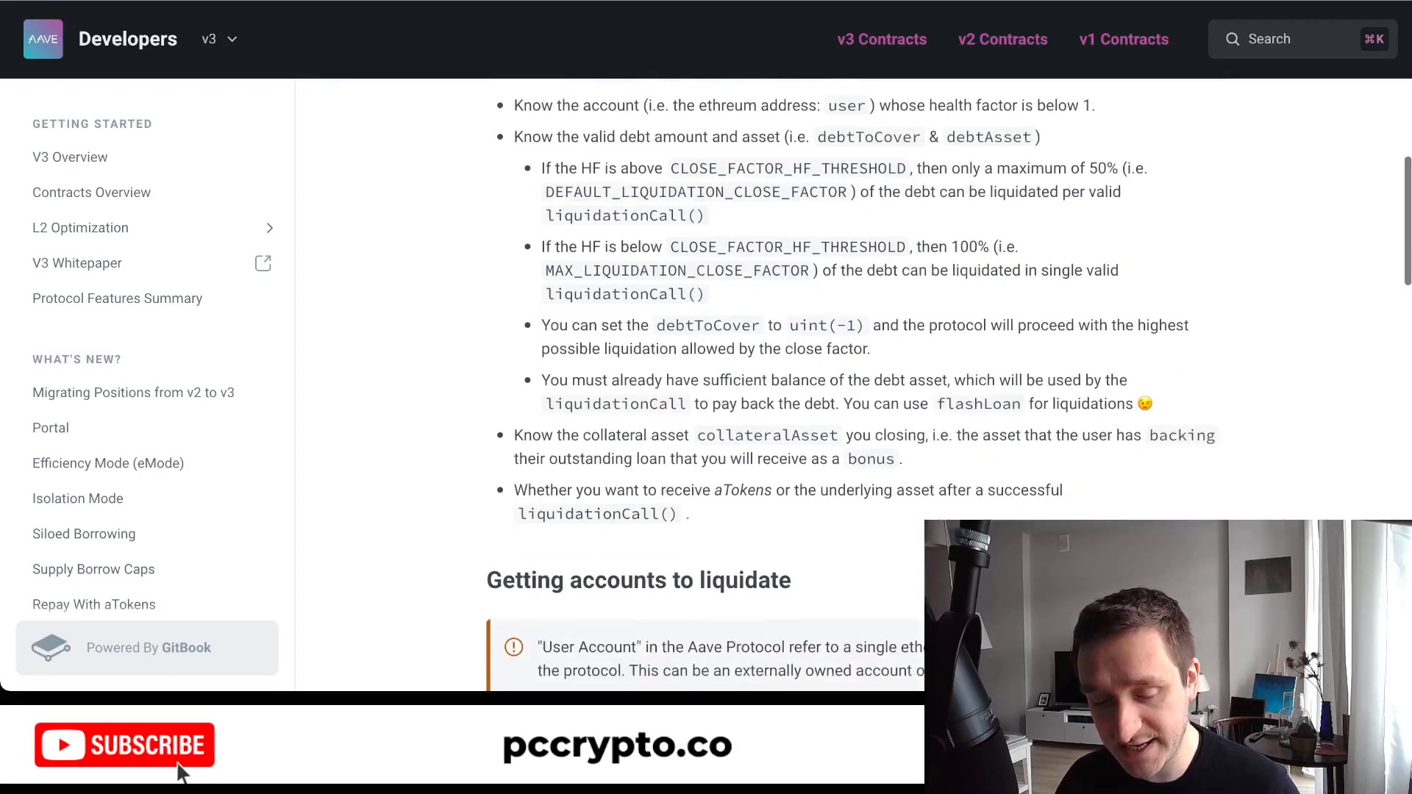
{"action": "scroll", "scroll_direction": "down", "scroll_amount": 3}
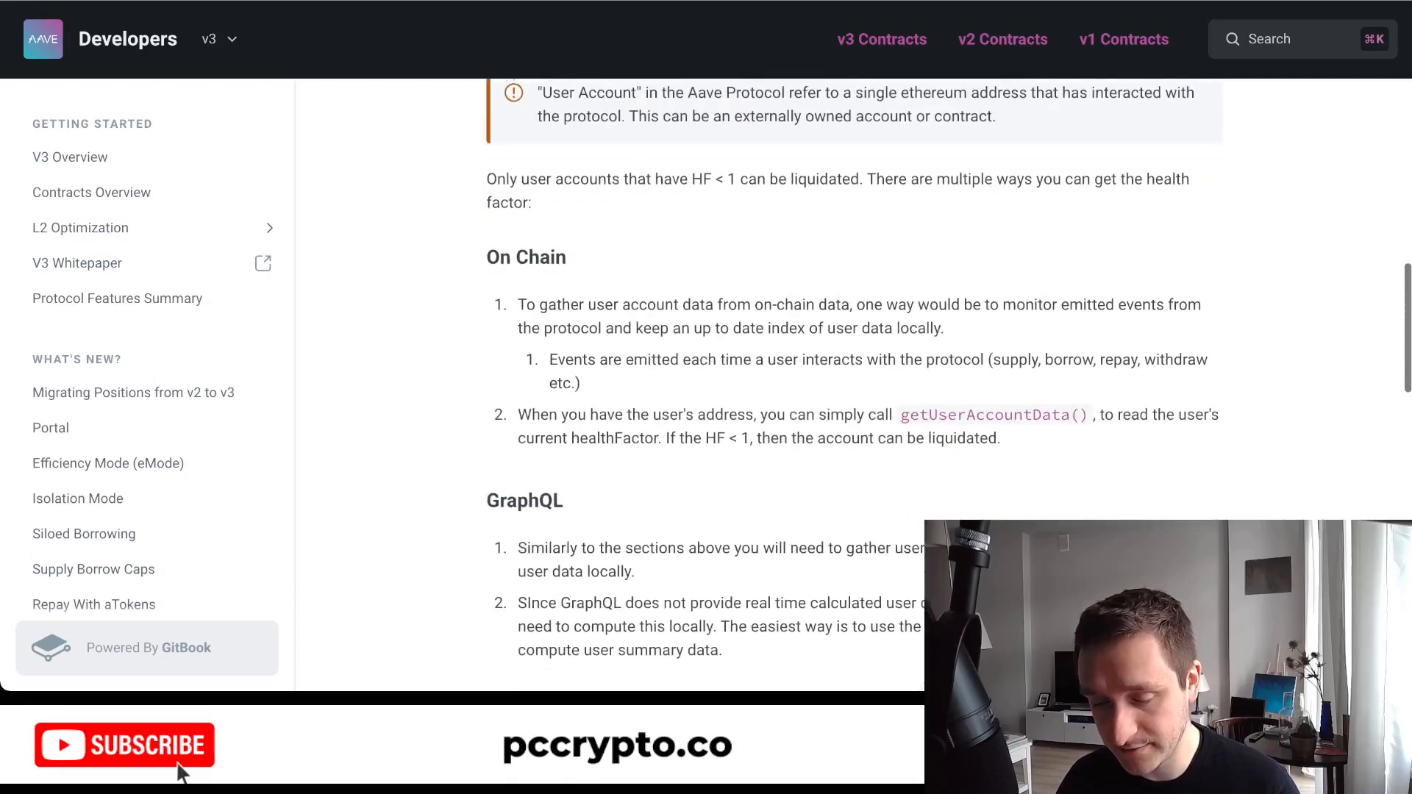
{"action": "scroll", "scroll_direction": "down", "scroll_amount": 3}
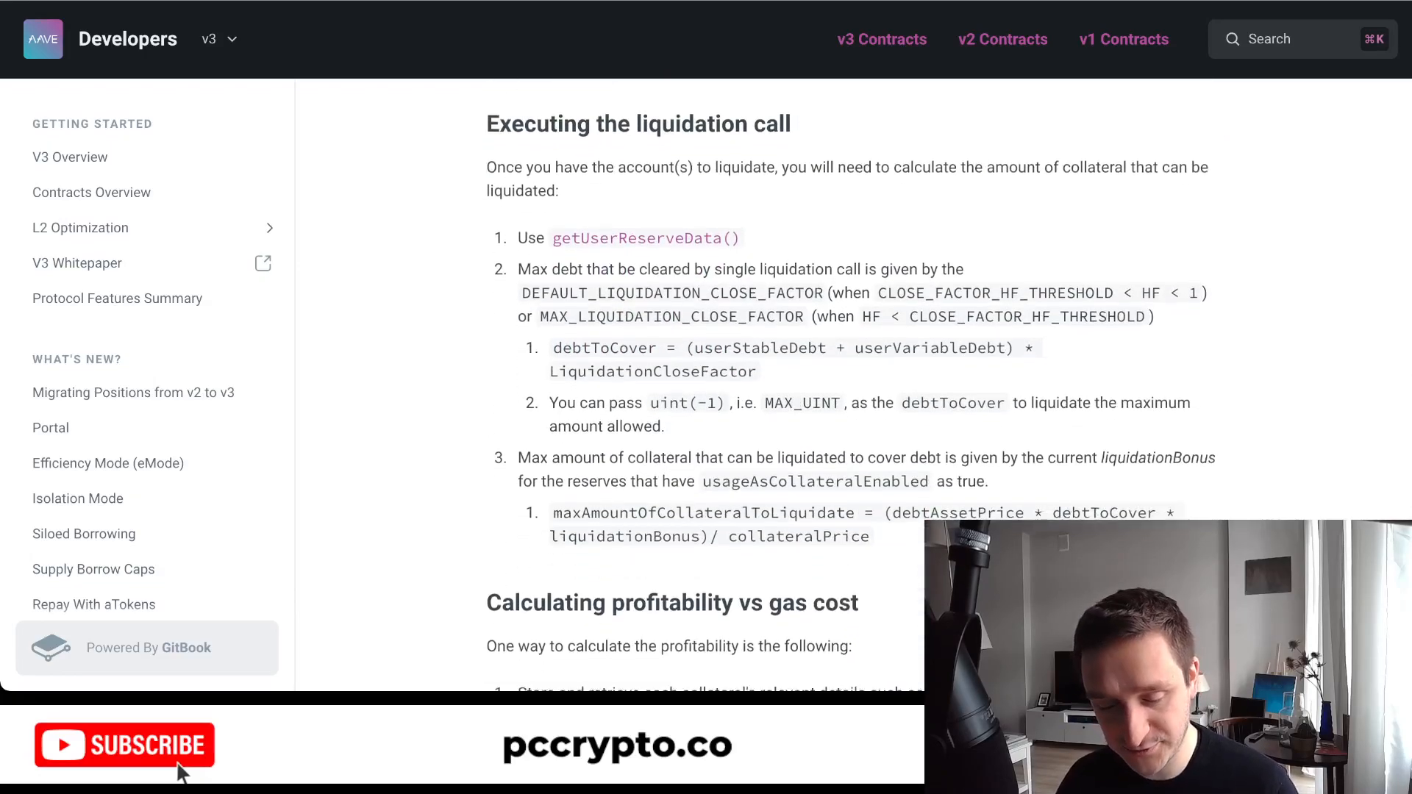
{"action": "scroll", "scroll_direction": "down", "scroll_amount": 3}
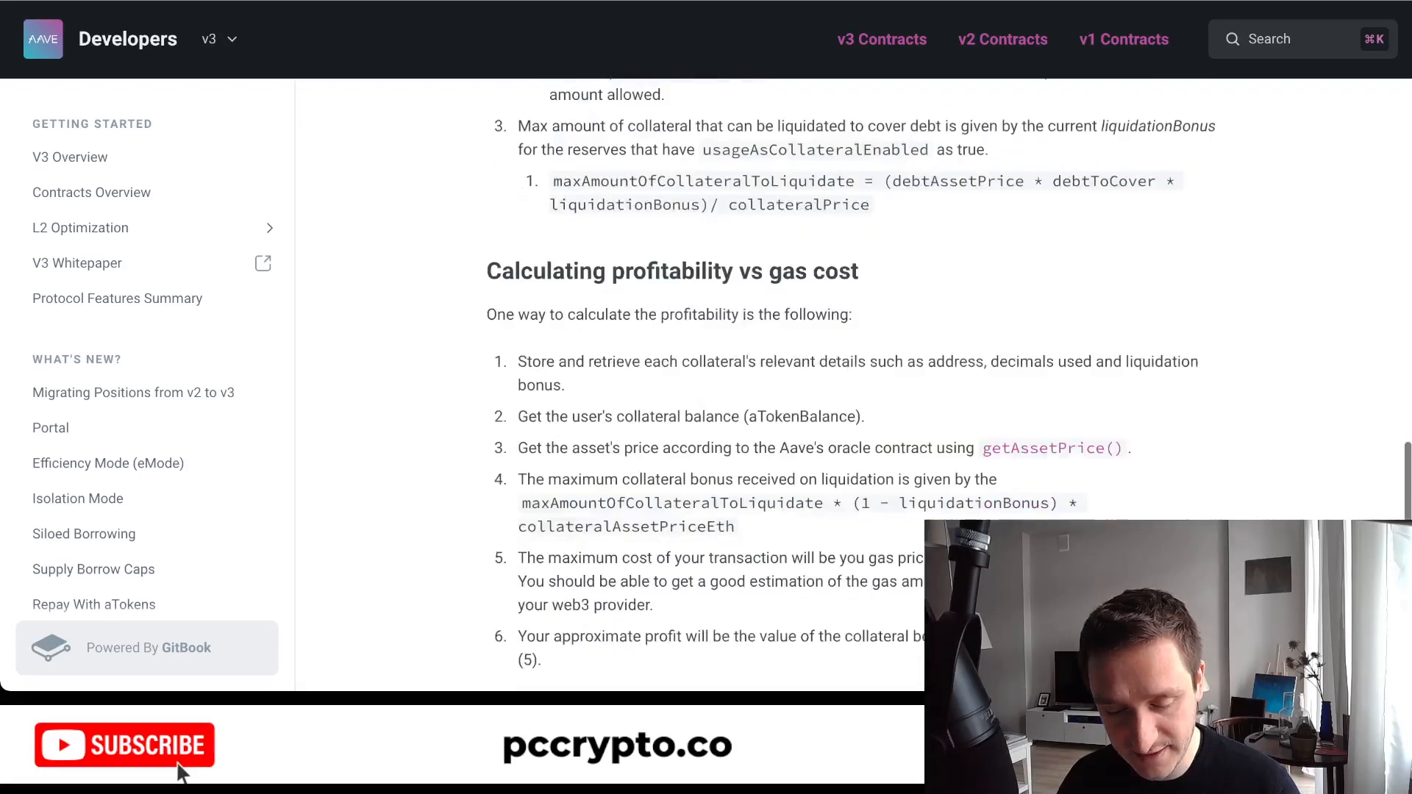
{"action": "scroll", "scroll_direction": "down", "scroll_amount": 3}
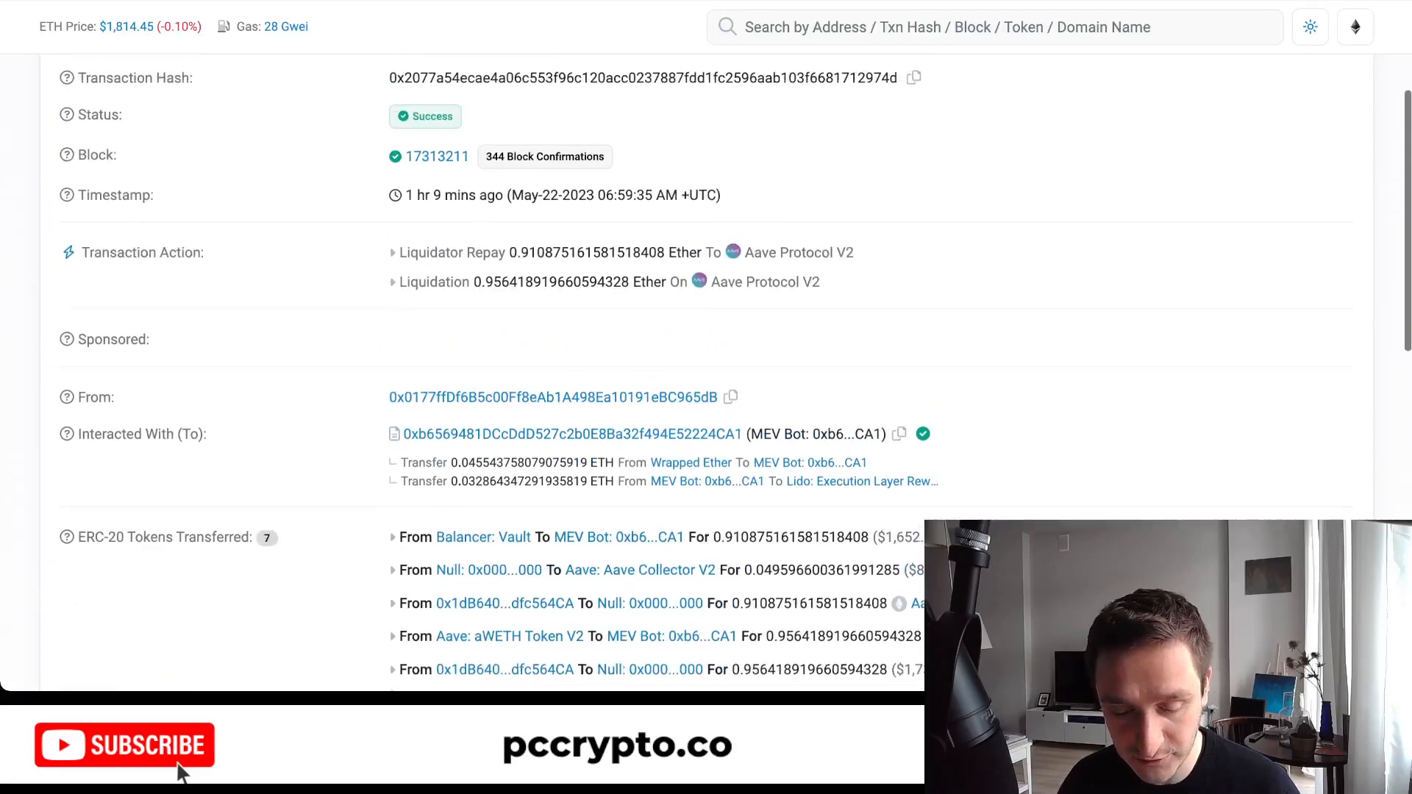
Review the Aave V2 liquidation transaction's action, ERC-20 token transfers and fee on Etherscan.
{"action": "scroll", "scroll_direction": "up", "scroll_amount": 3}
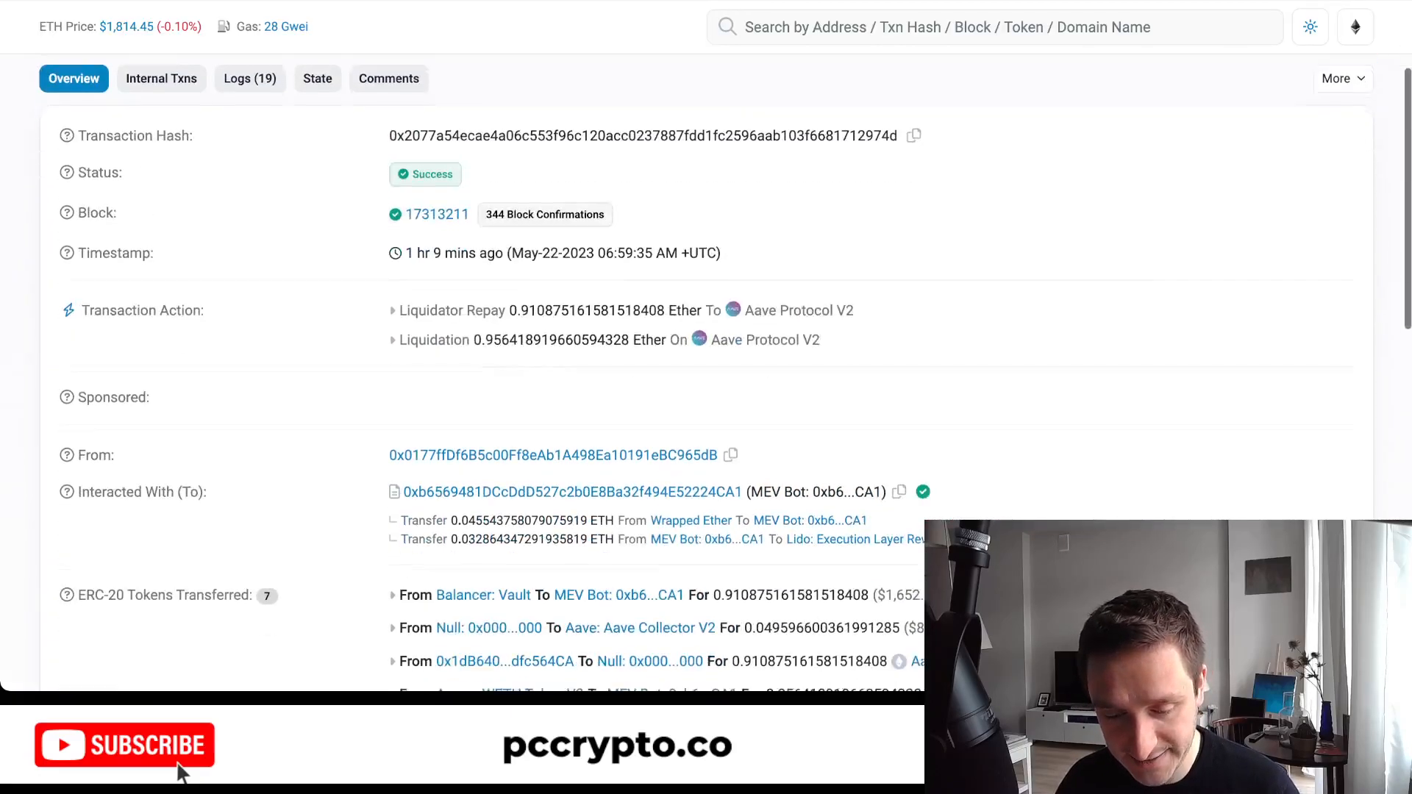
{"action": "scroll", "scroll_direction": "down", "scroll_amount": 3}
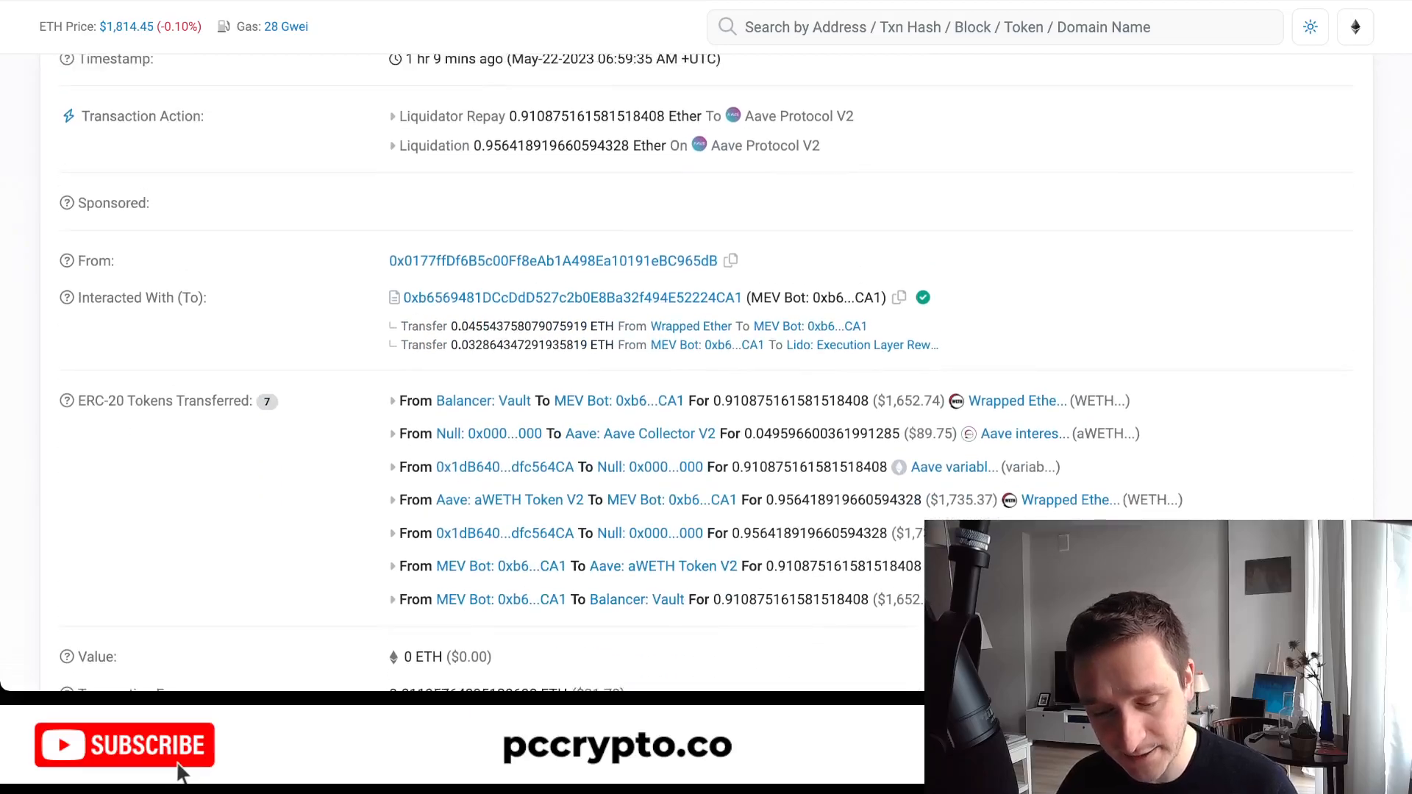
{"action": "scroll", "scroll_direction": "down", "scroll_amount": 3}
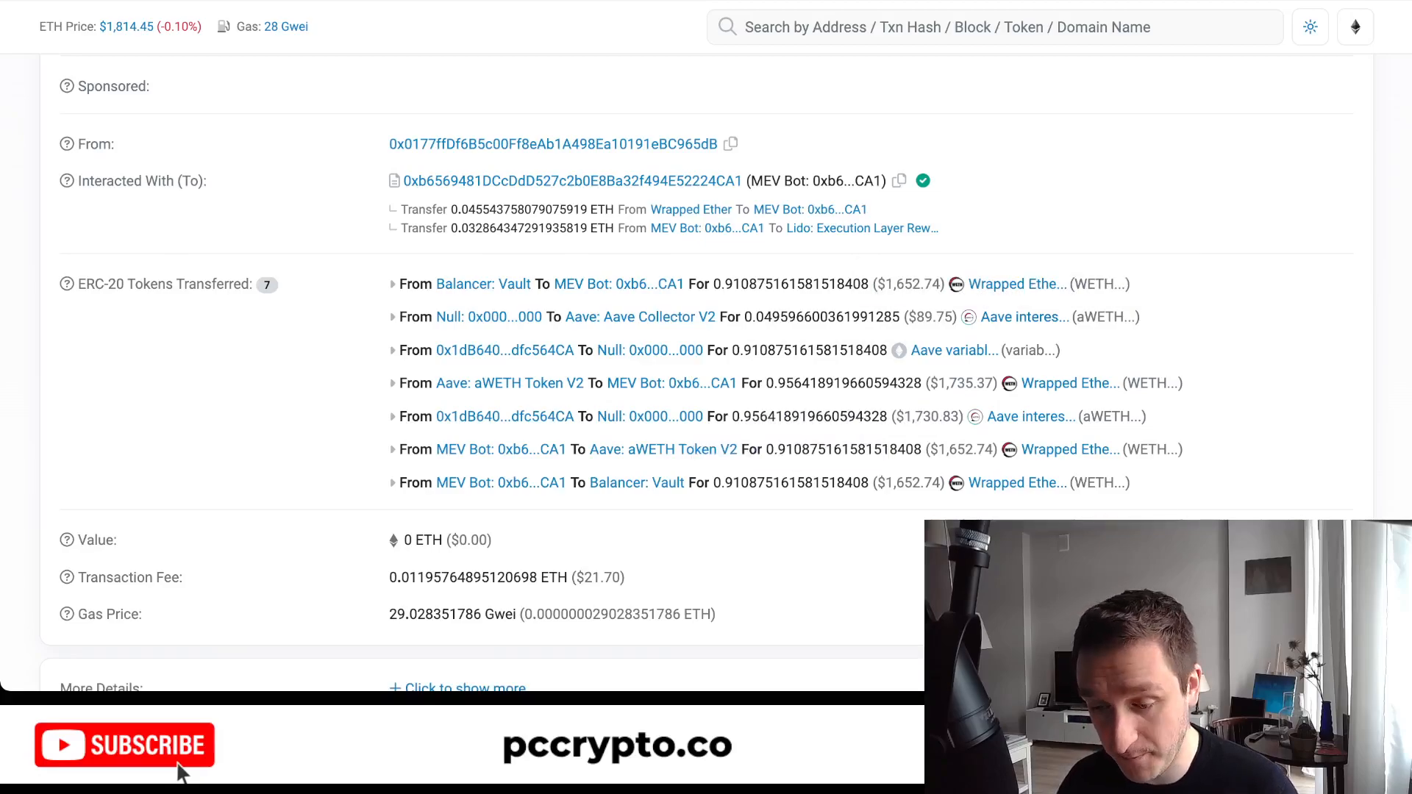
{"action": "scroll", "scroll_direction": "up", "scroll_amount": 3}
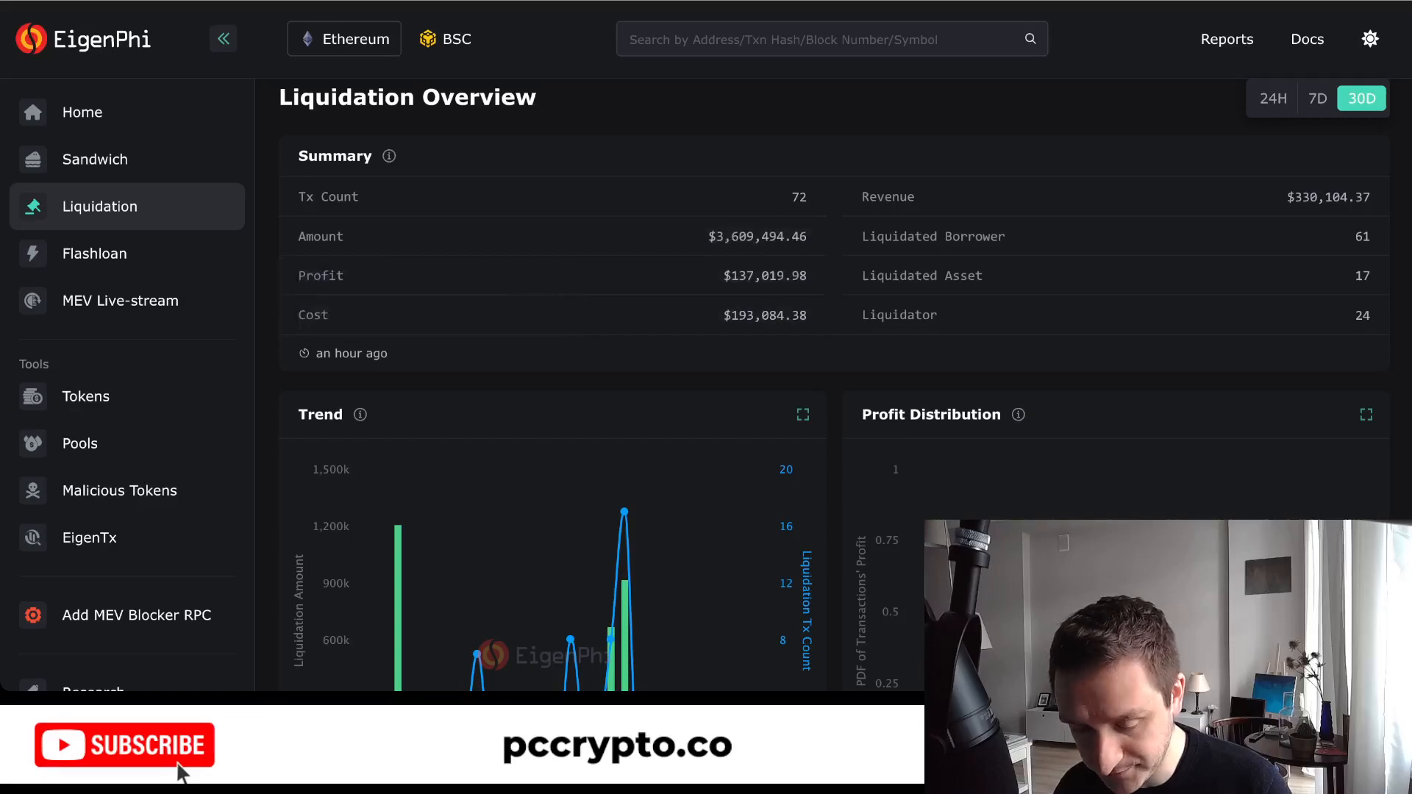
Scroll the EigenPhi Liquidation Overview down past the trend chart to the Latest Liquidation table.
{"action": "scroll", "scroll_direction": "down", "scroll_amount": 3}
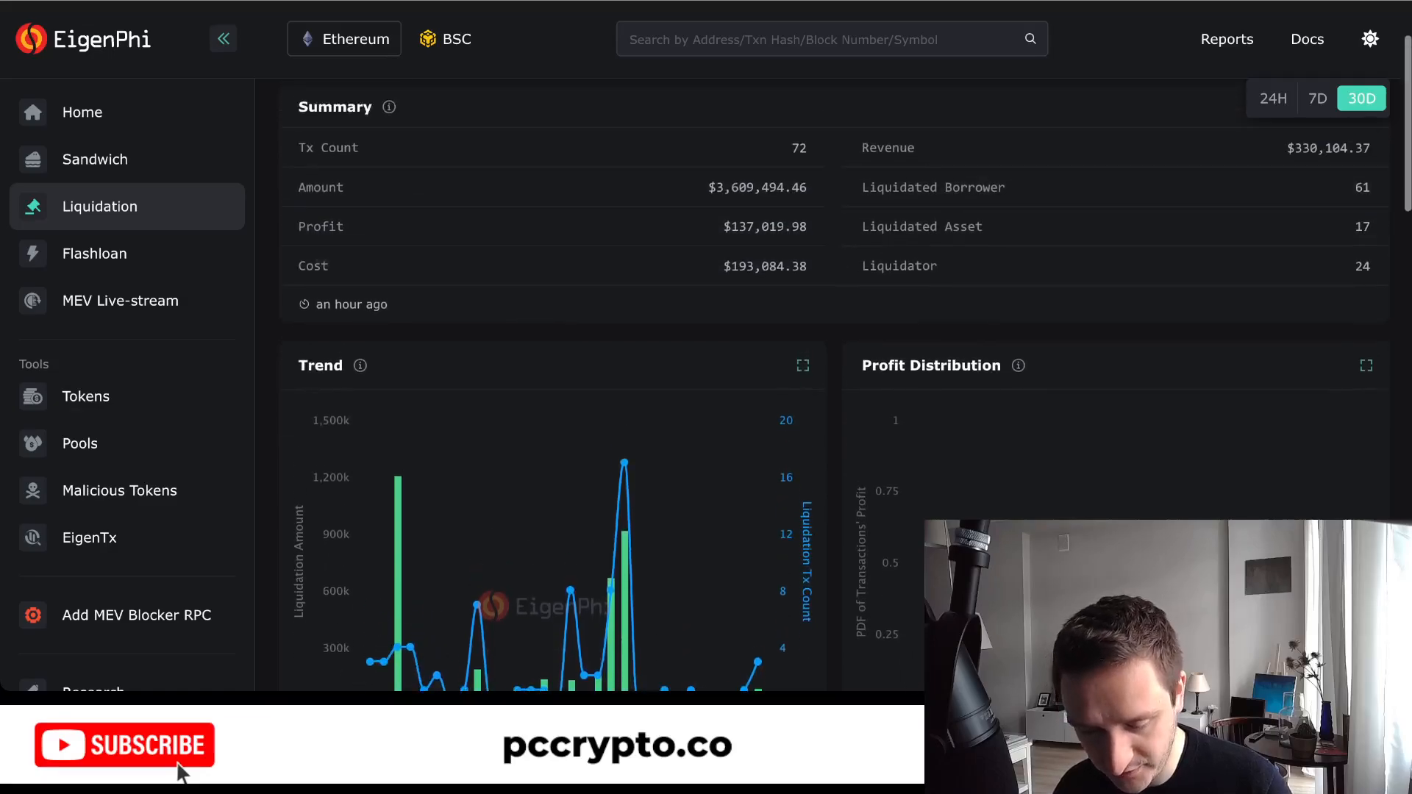
{"action": "scroll", "scroll_direction": "down", "scroll_amount": 3}
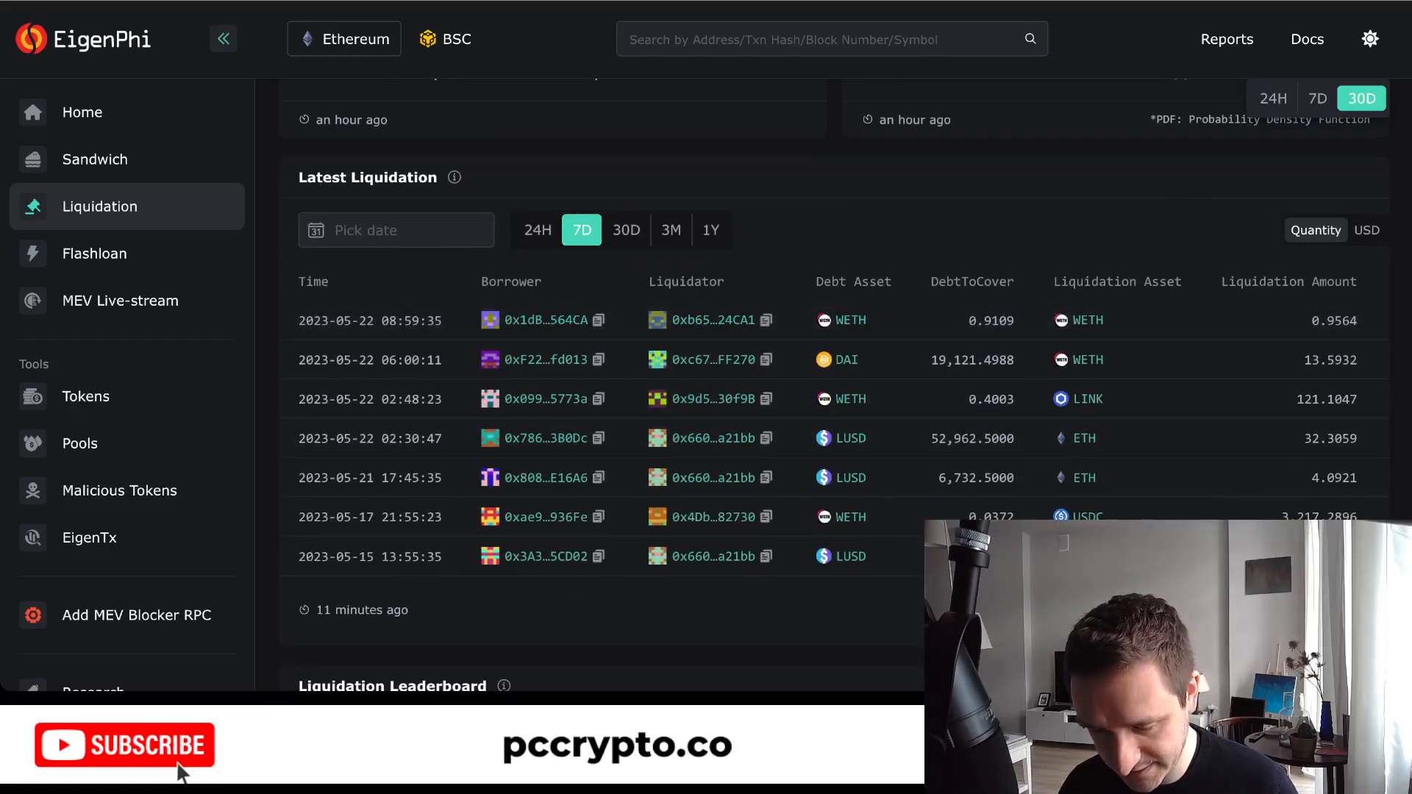
{"action": "mouse_move", "coordinate": [539, 319]}
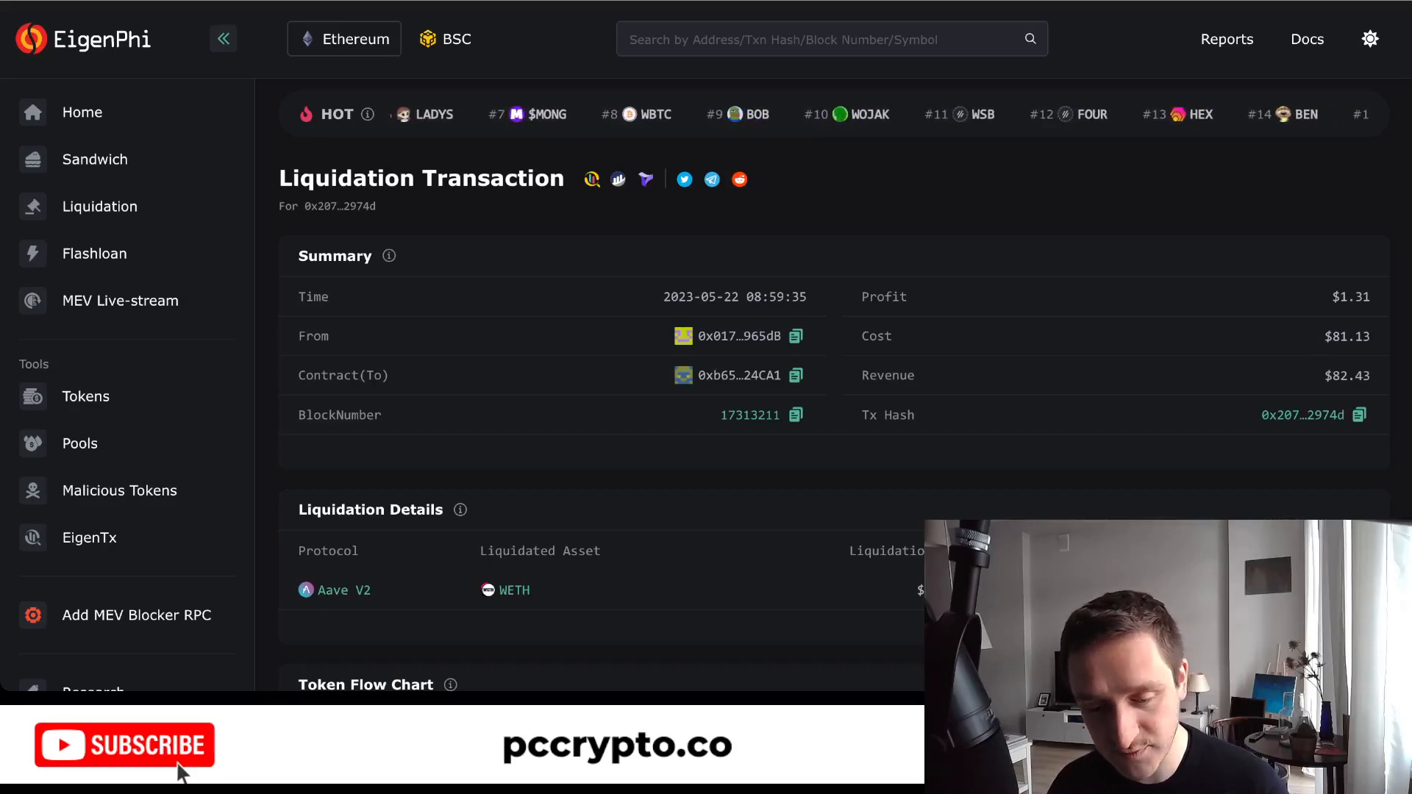
{"action": "left_click", "coordinate": [99, 206]}
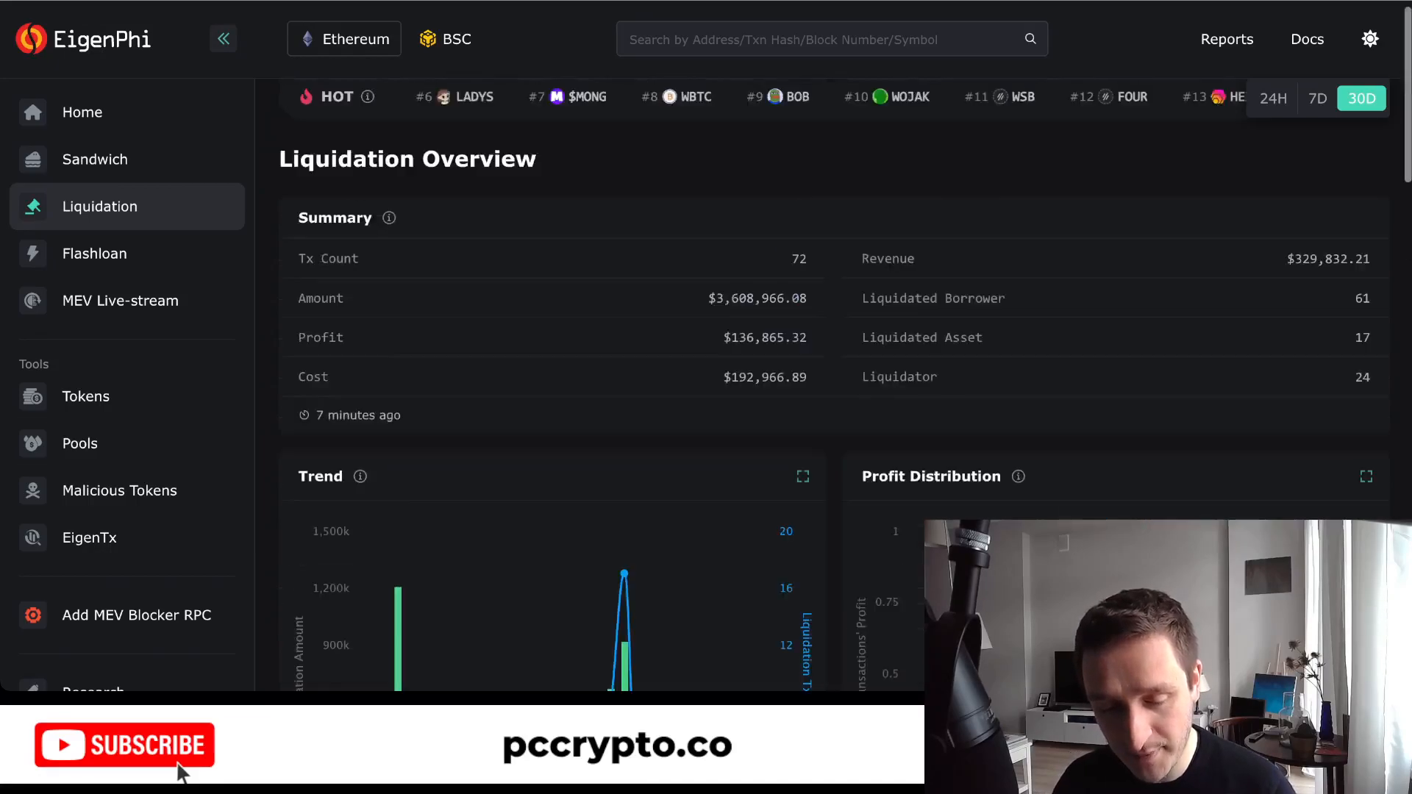
Scroll the Liquidation Overview down to the Latest Liquidation table of seven recent Ethereum liquidations.
{"action": "scroll", "scroll_direction": "down", "scroll_amount": 3}
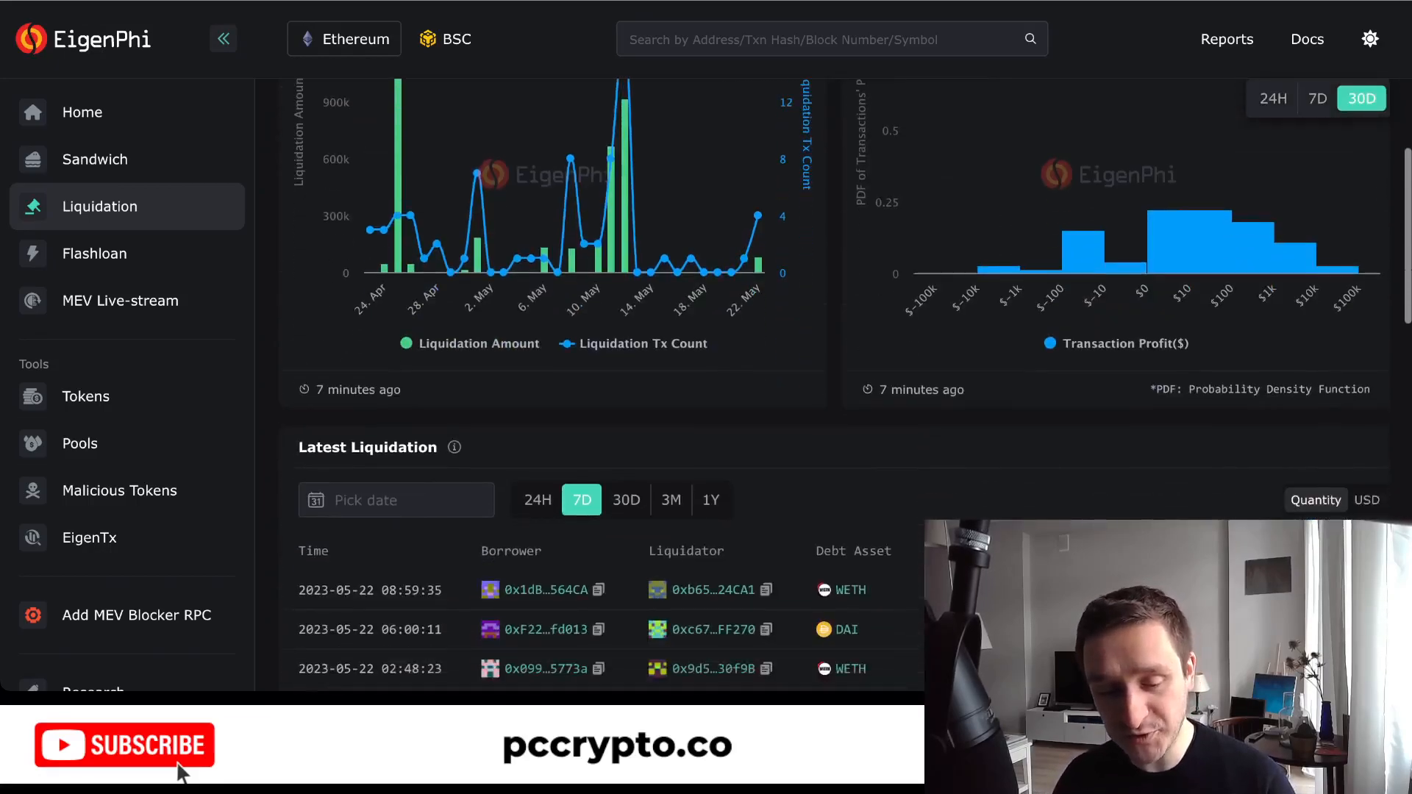
{"action": "scroll", "scroll_direction": "down", "scroll_amount": 3}
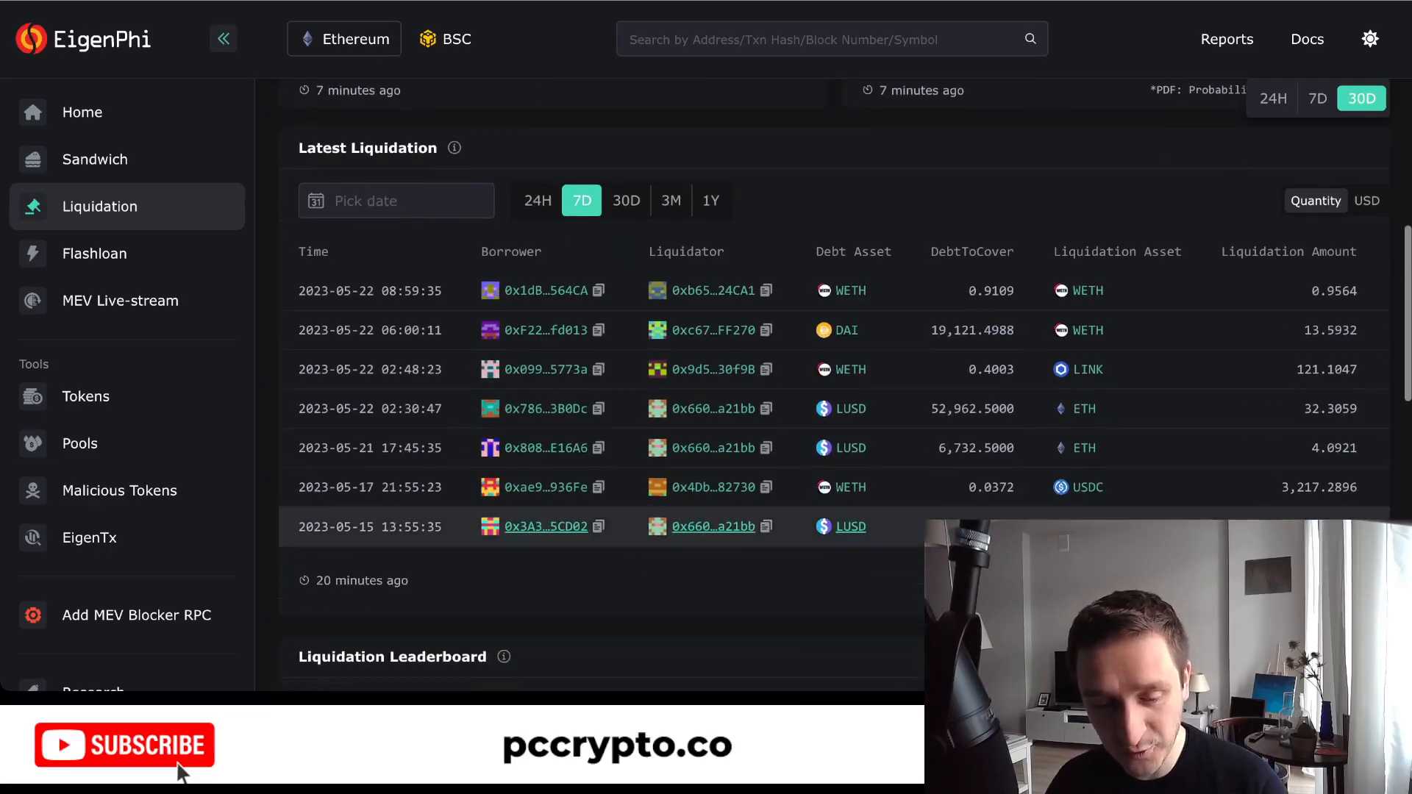